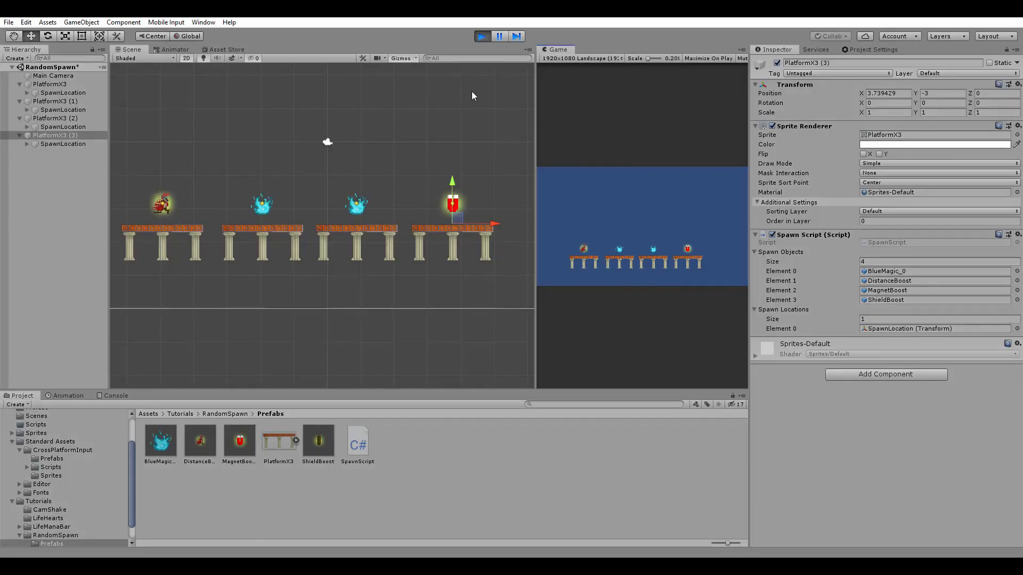
mouse_move(155, 241)
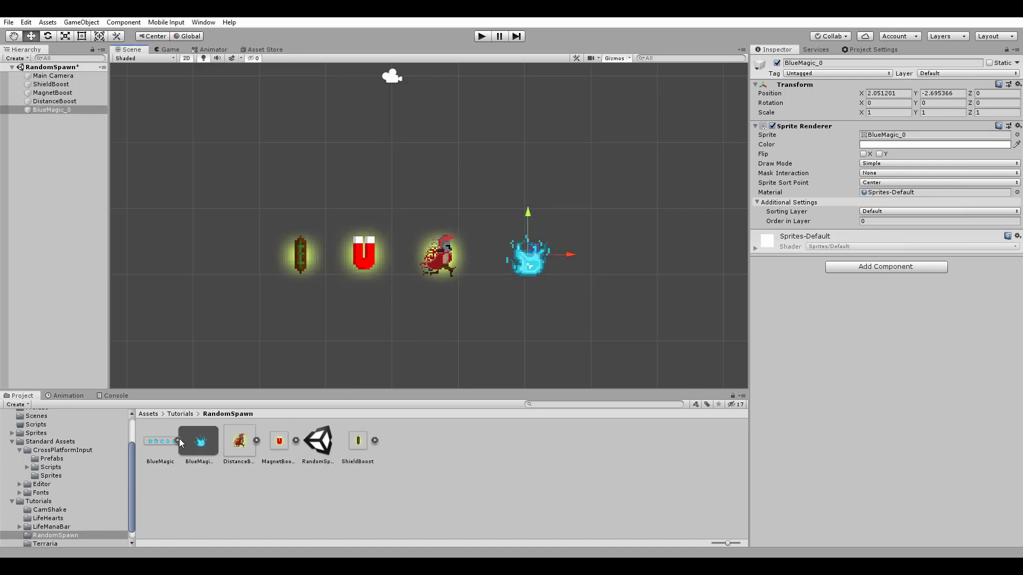
Inspect the new ShieldBoost prefab among the power-up prefabs in the RandomSpawn folder
left_click(357, 440)
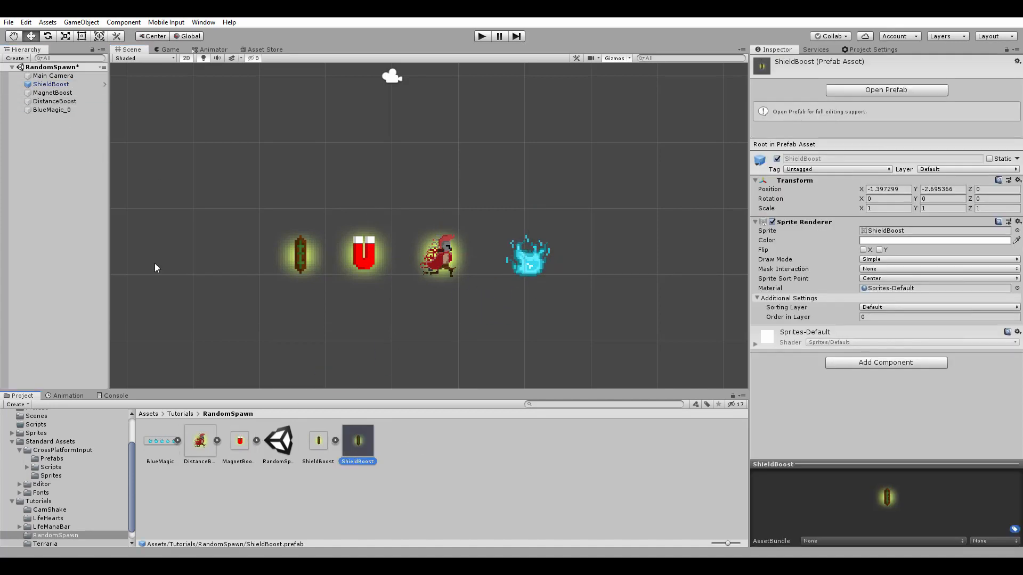
left_click(239, 440)
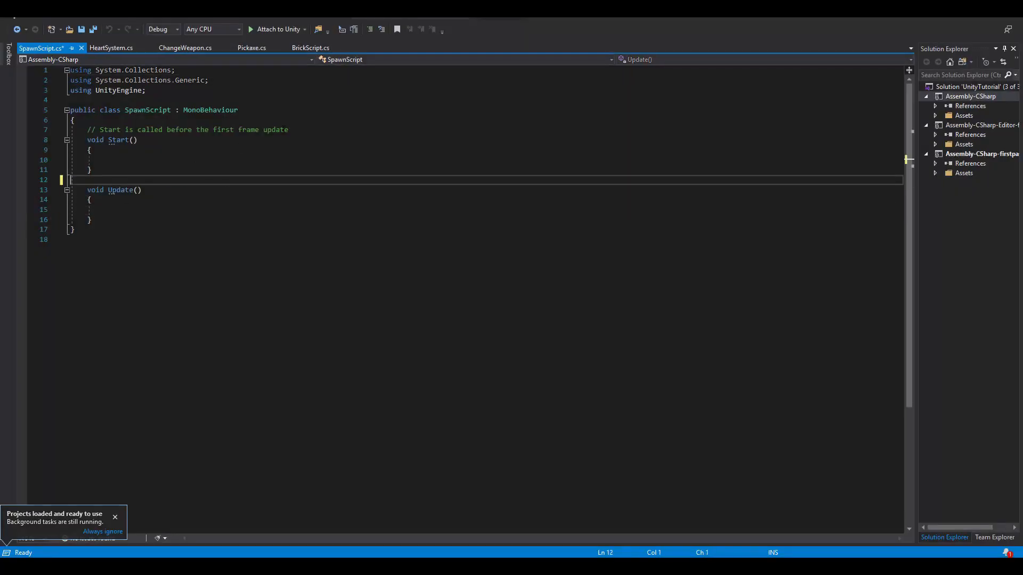
Declare 'public GameObject[] spawnObjects;' in SpawnScript and save the file
type("publi")
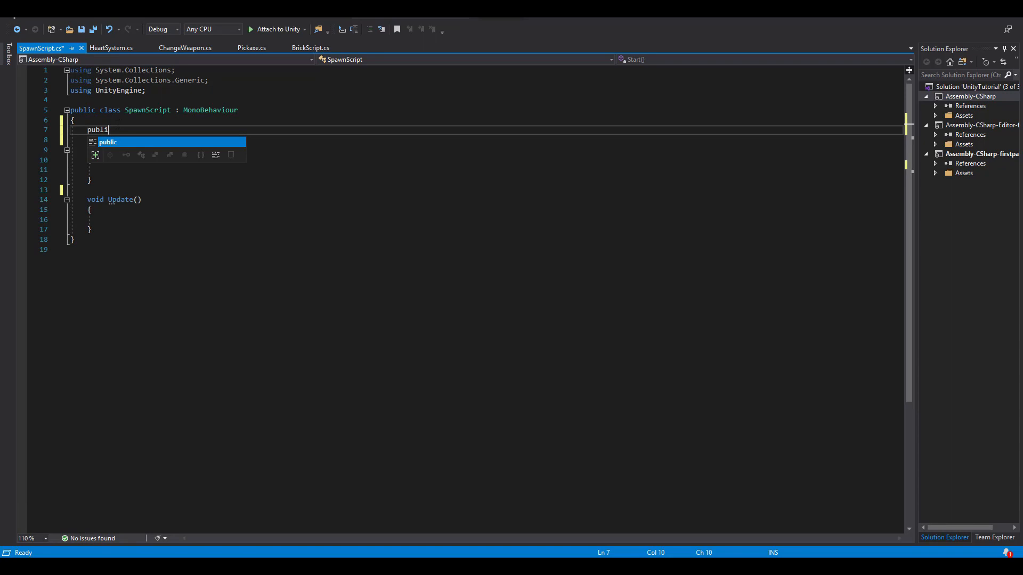
type("c GameObject[]")
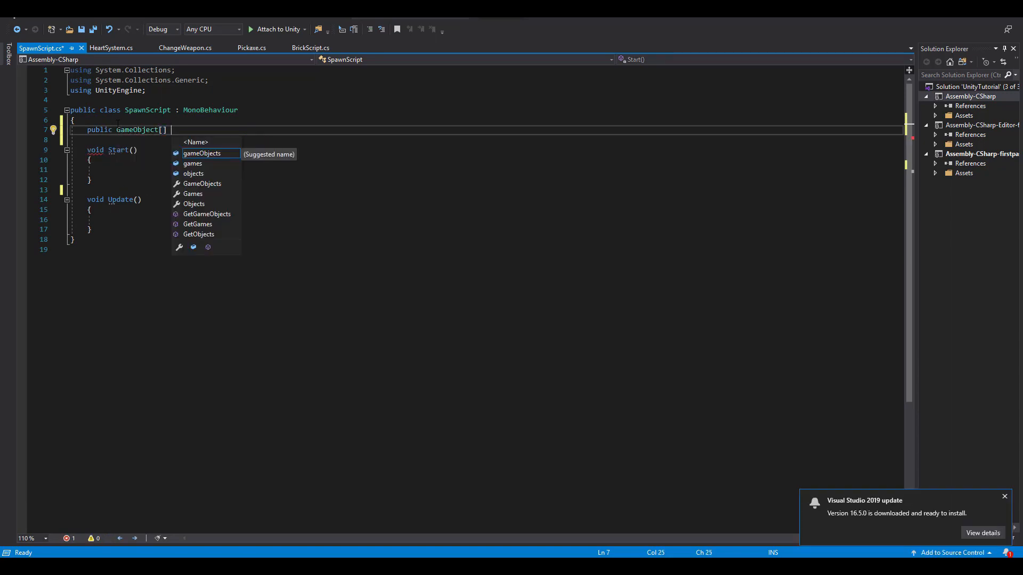
type("spawnObjects;")
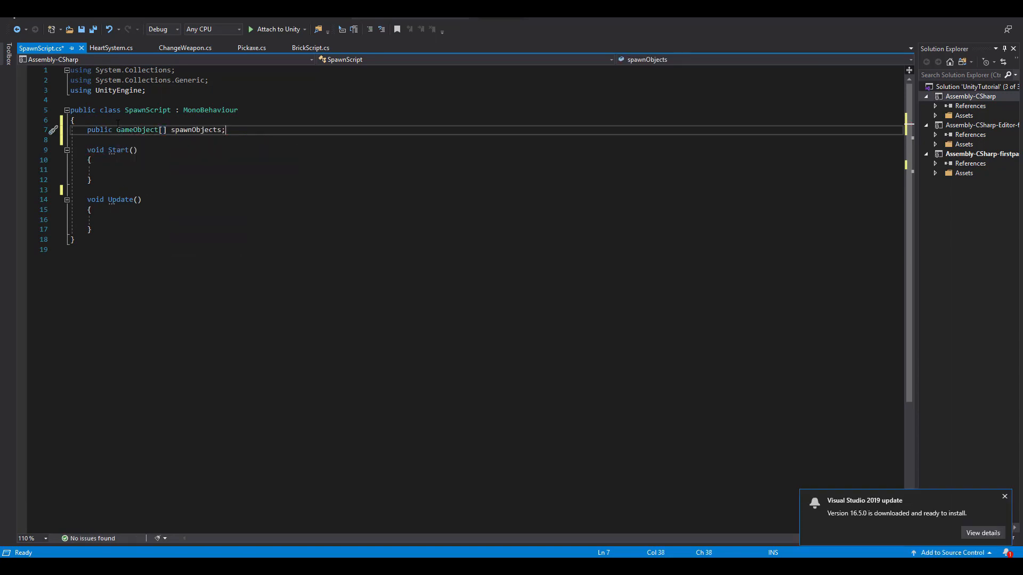
key("ctrl+s")
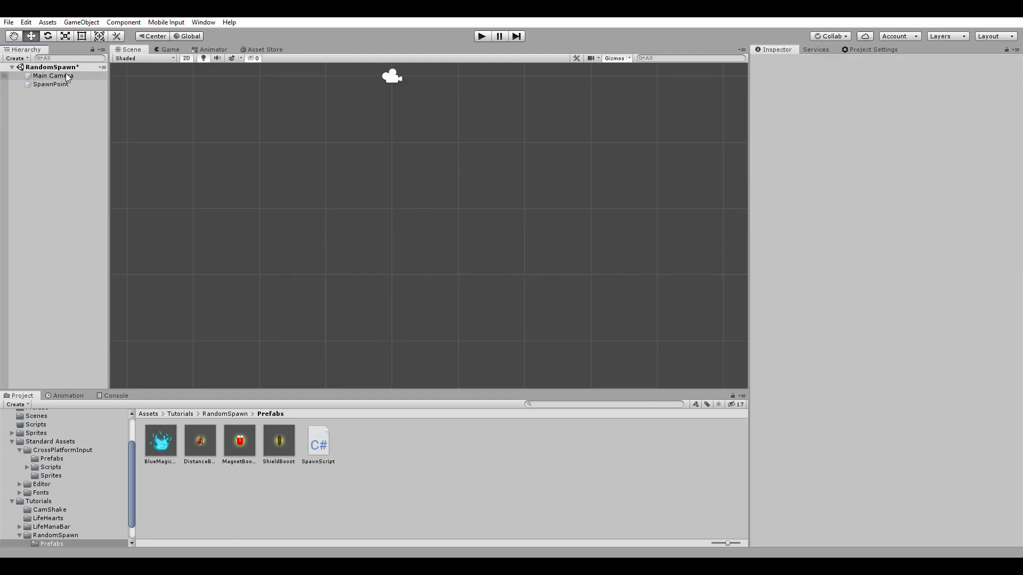
left_click(51, 83)
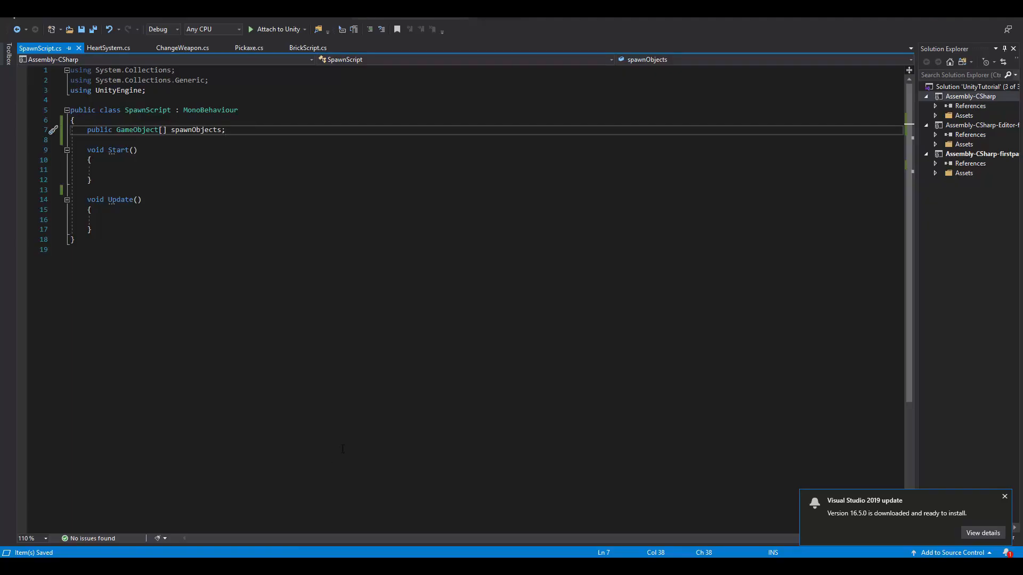
In Start, write Instantiate(spawnObjects[Random.Range(0, spawnObjects.Length)], this.transform)
left_click(1004, 497)
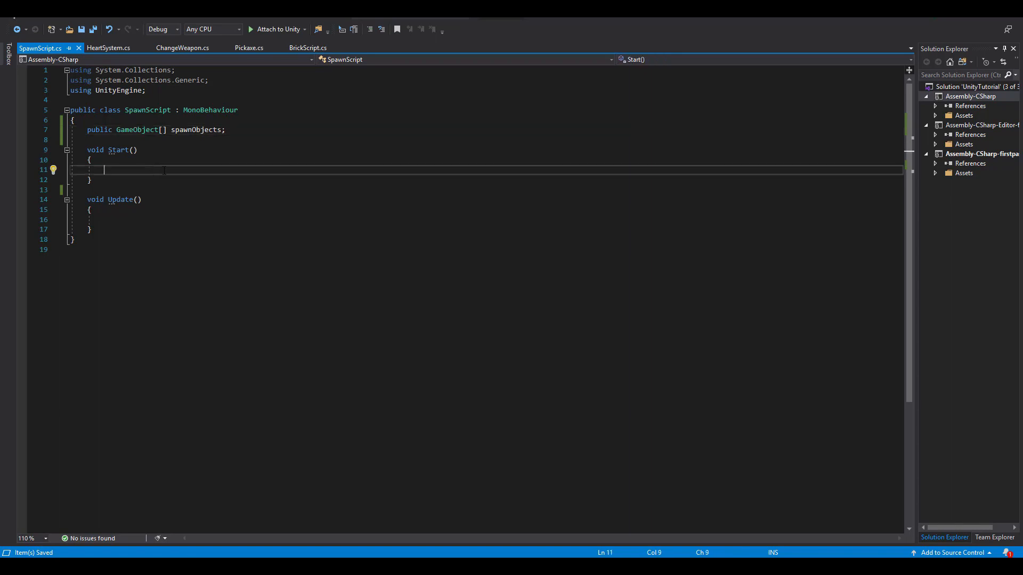
type("Instantiate()")
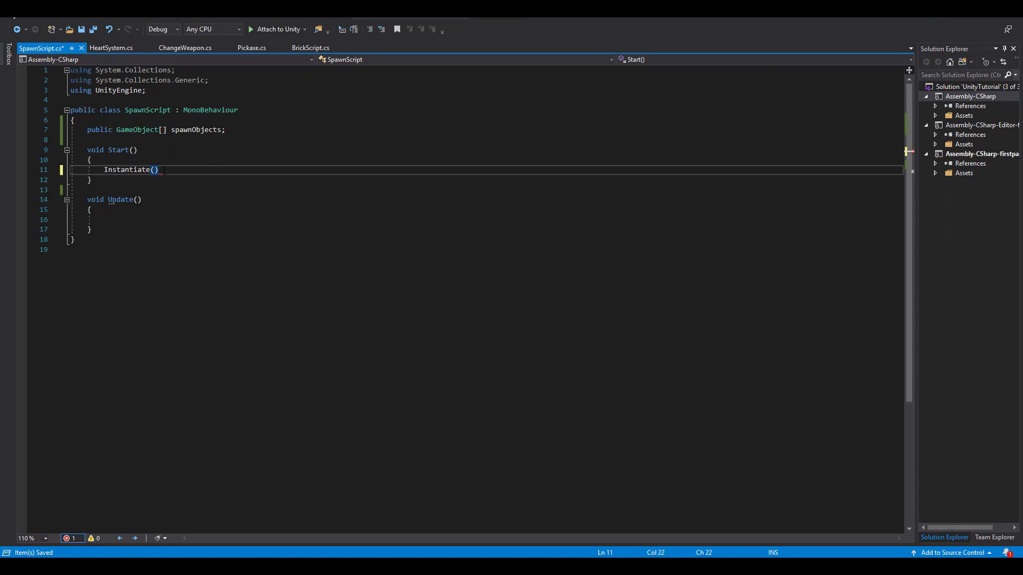
type("spawnObjects[")
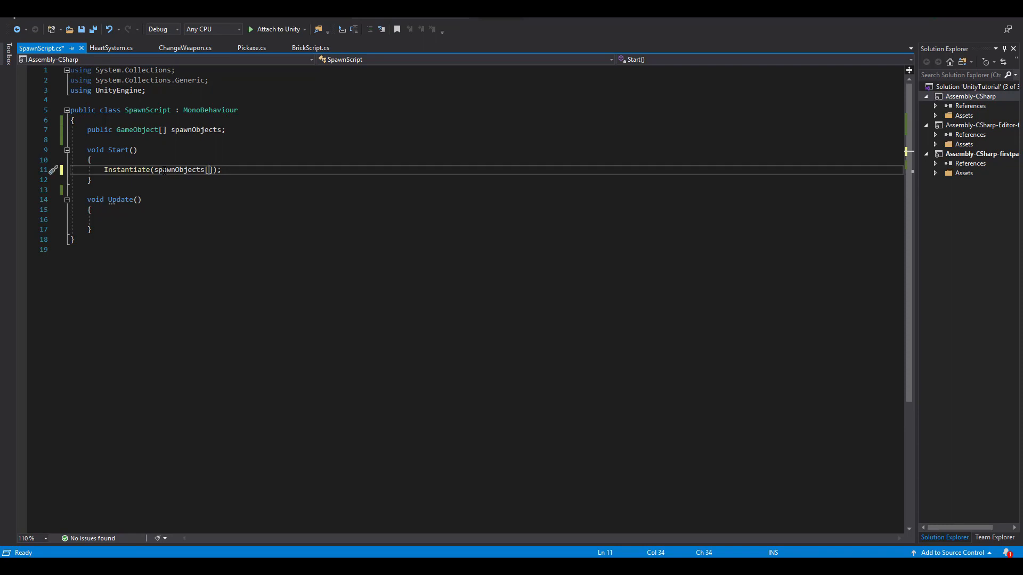
type("Random.")
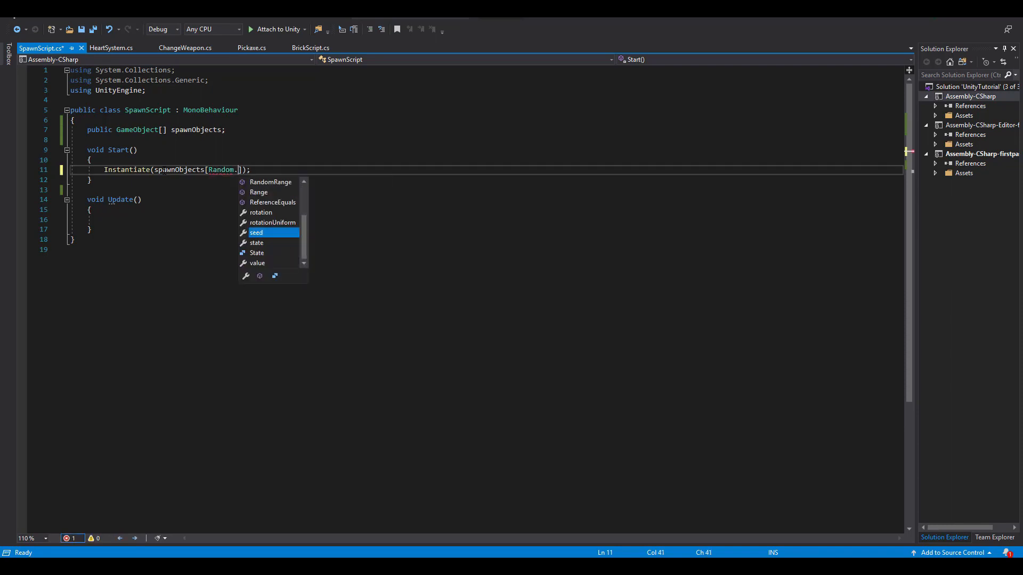
type("Range(")
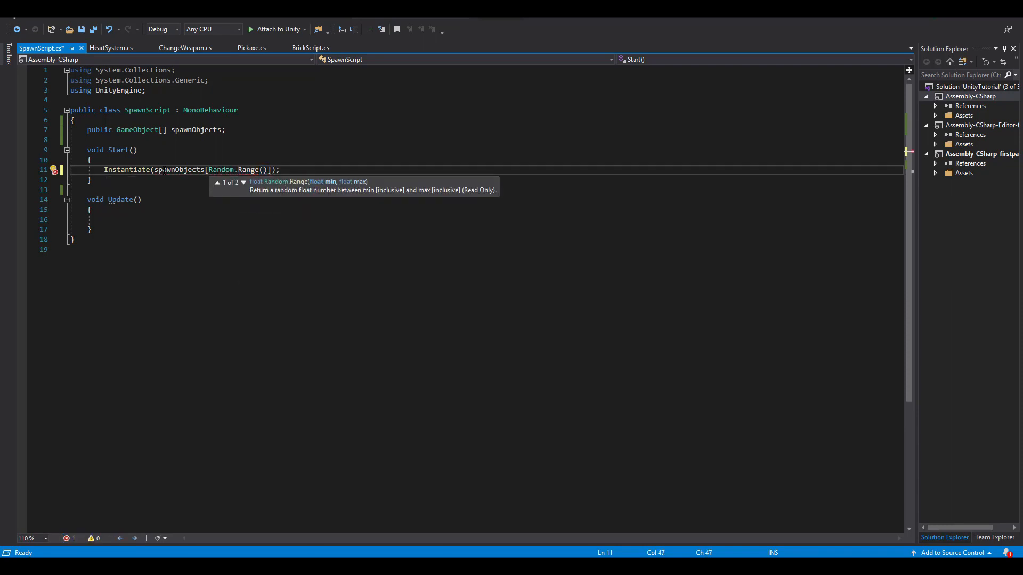
type("0,spawnObjects.Length")
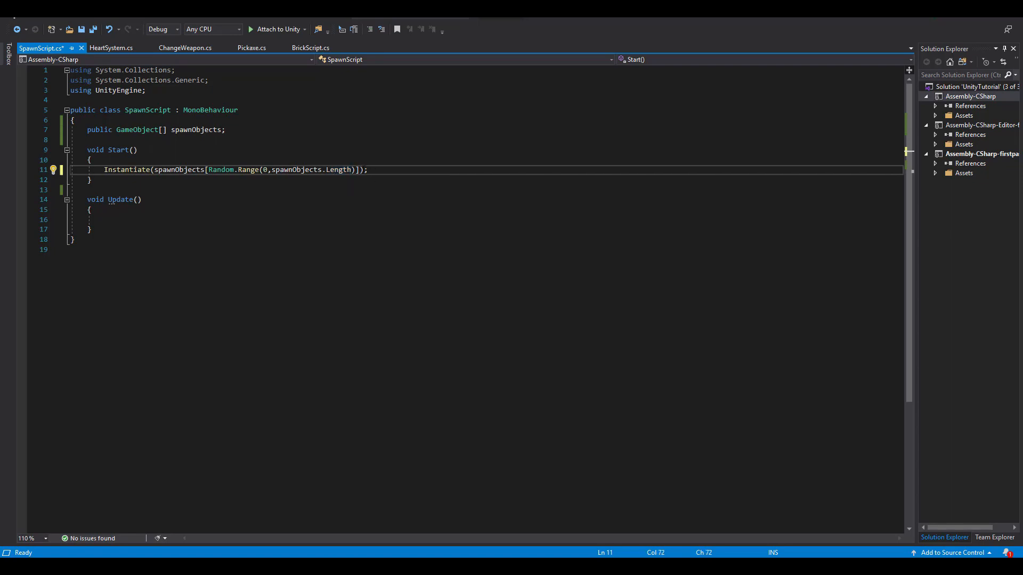
type(",")
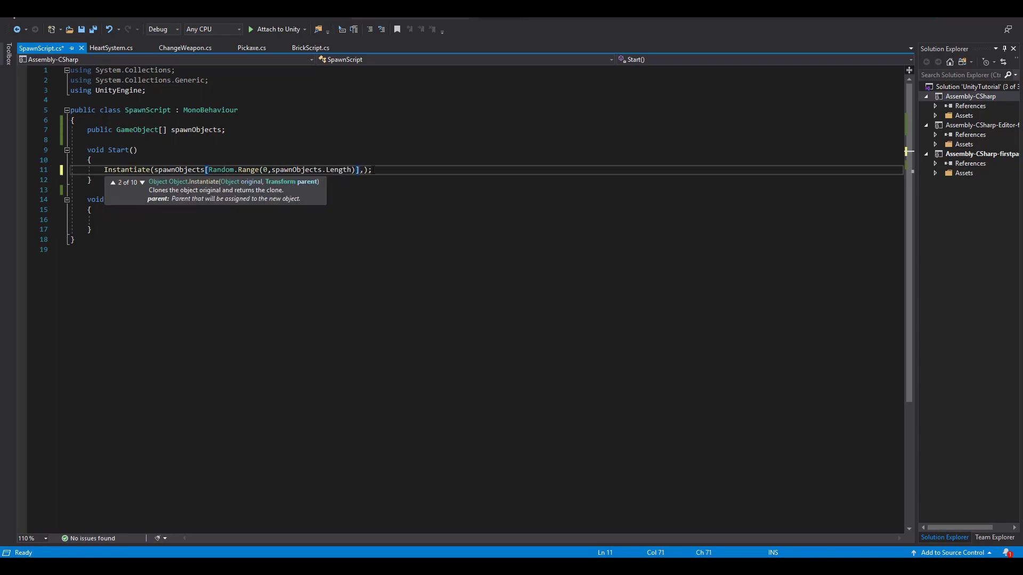
type("this.")
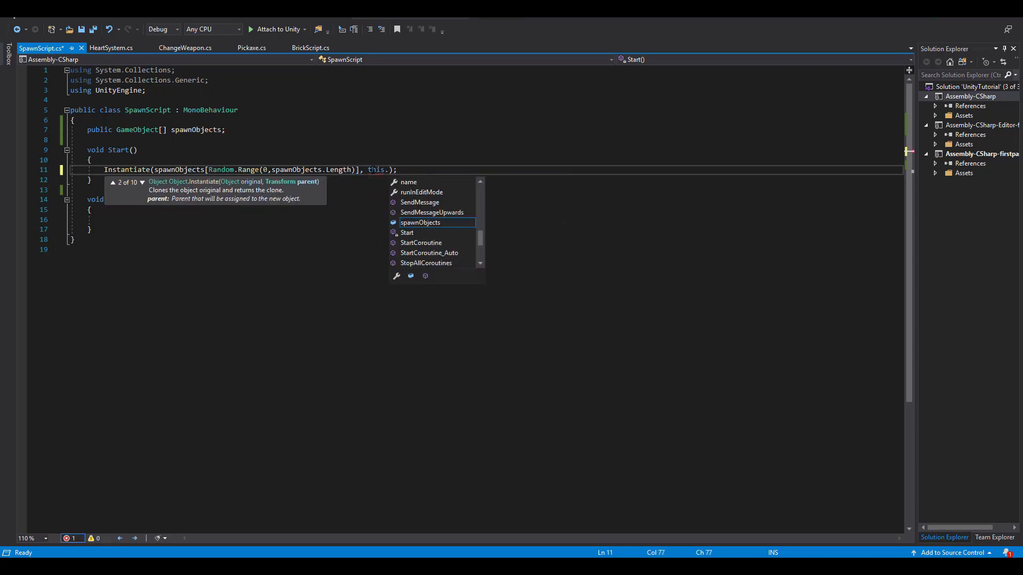
type("transform")
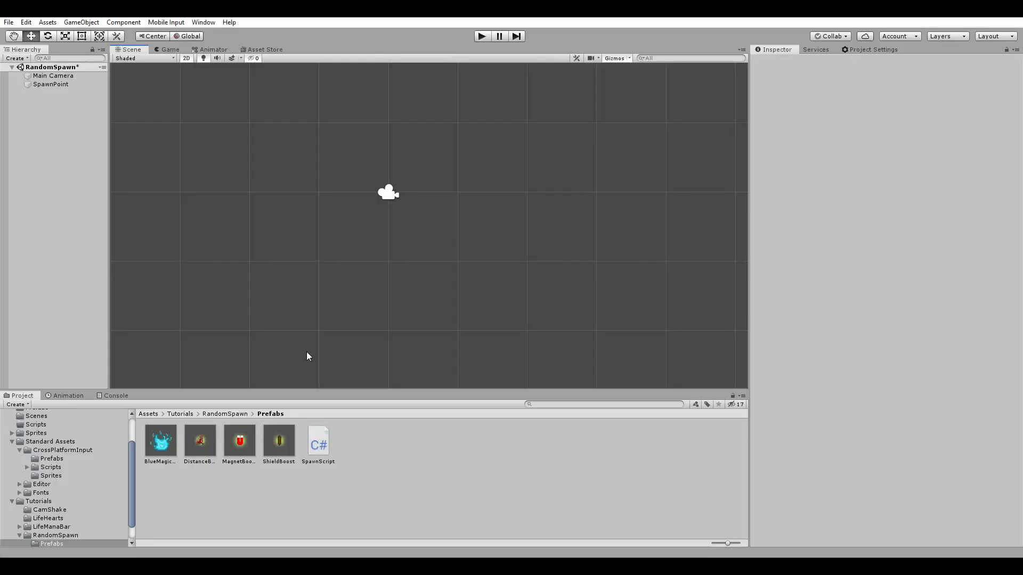
Zero the power-up prefabs' positions and arrange three SpawnPoint duplicates into a two-by-two grid
left_click(50, 84)
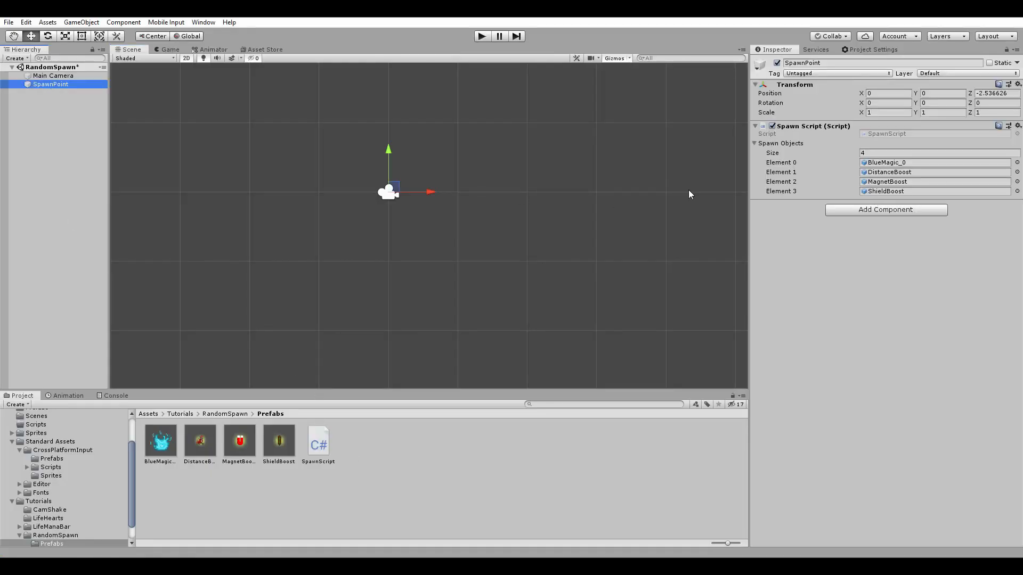
left_click(278, 441)
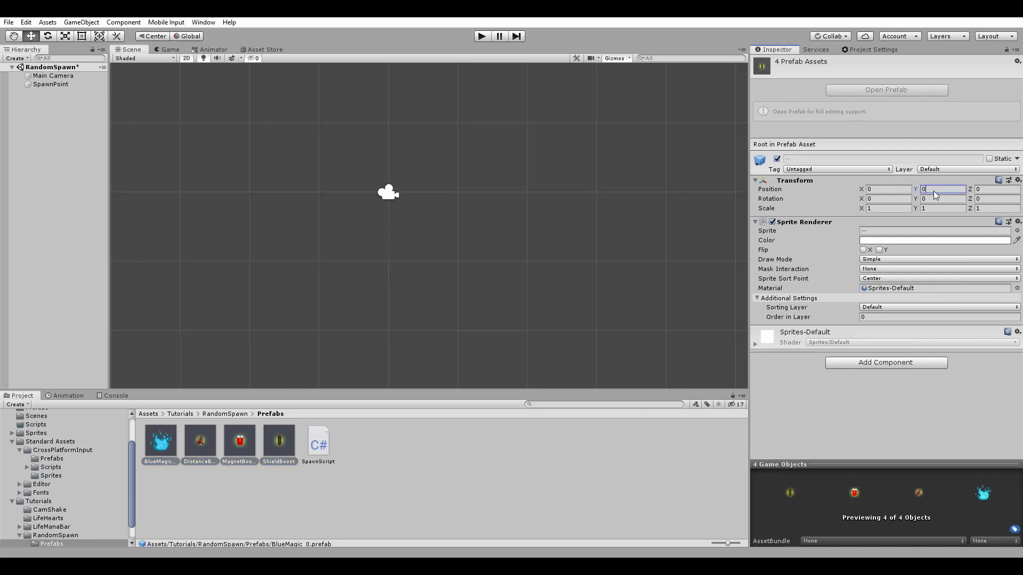
left_click(51, 84)
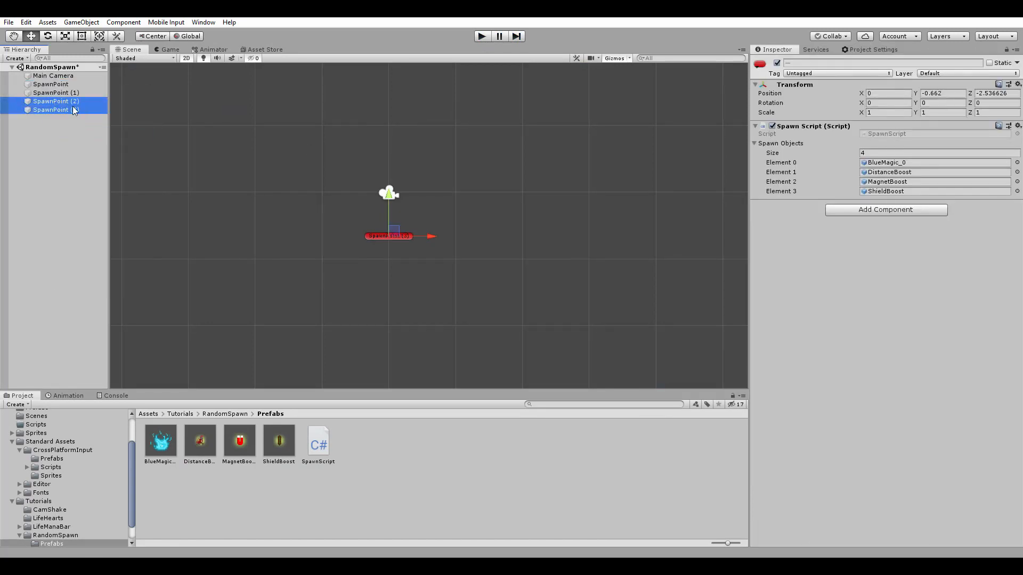
left_click(56, 93)
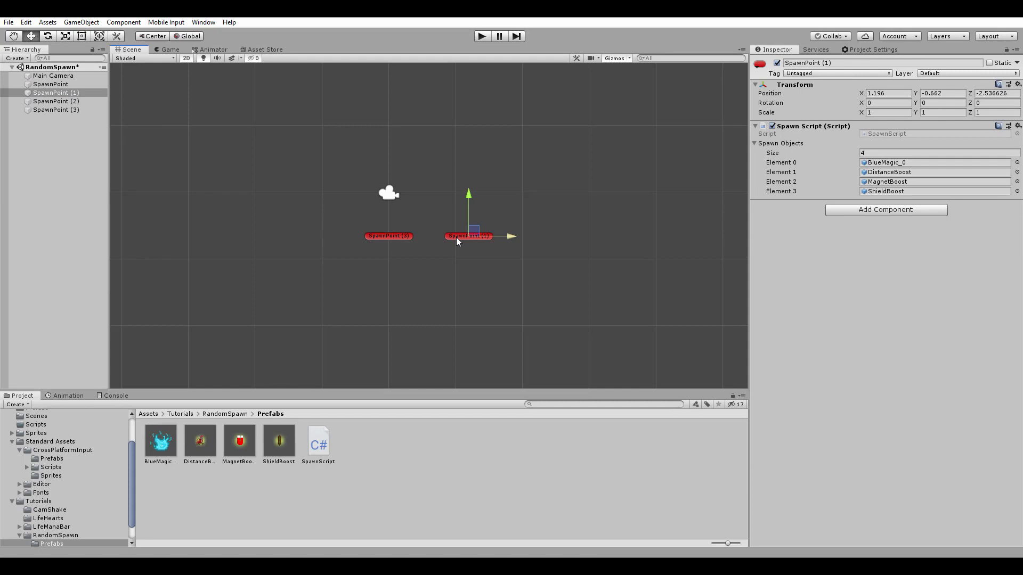
left_click(56, 109)
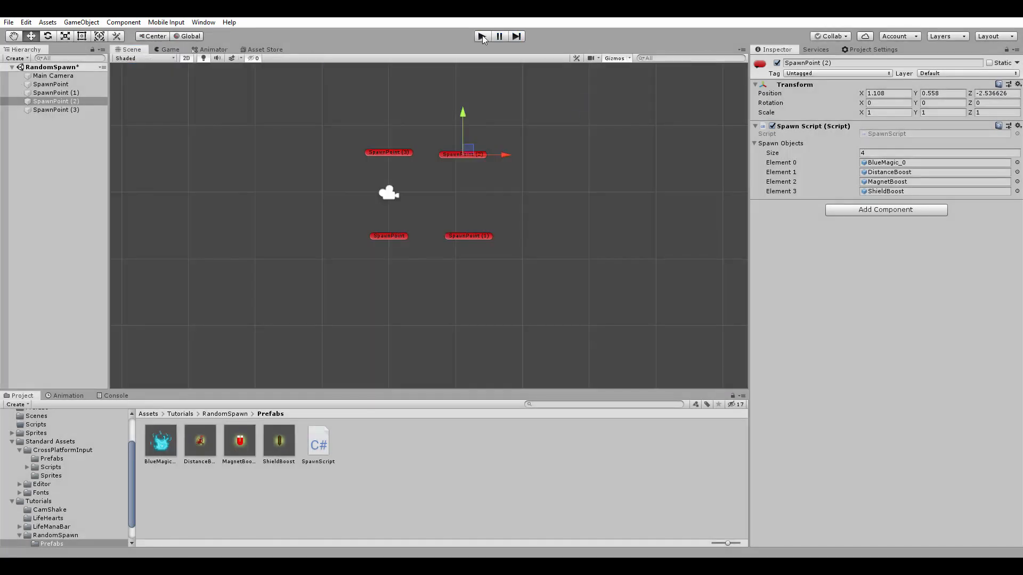
Run the scene to test random spawning, then stop Play mode
left_click(482, 36)
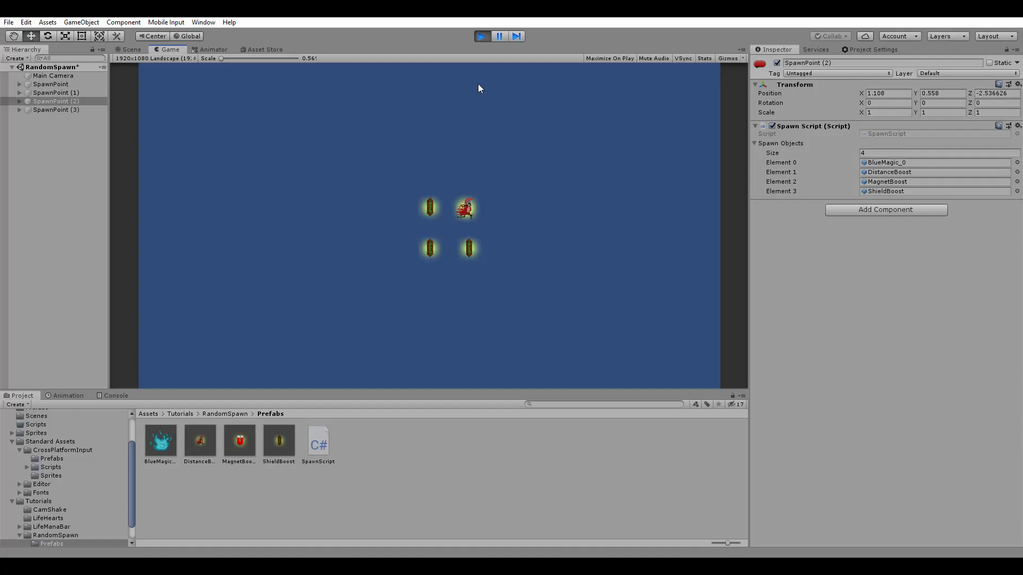
mouse_move(473, 108)
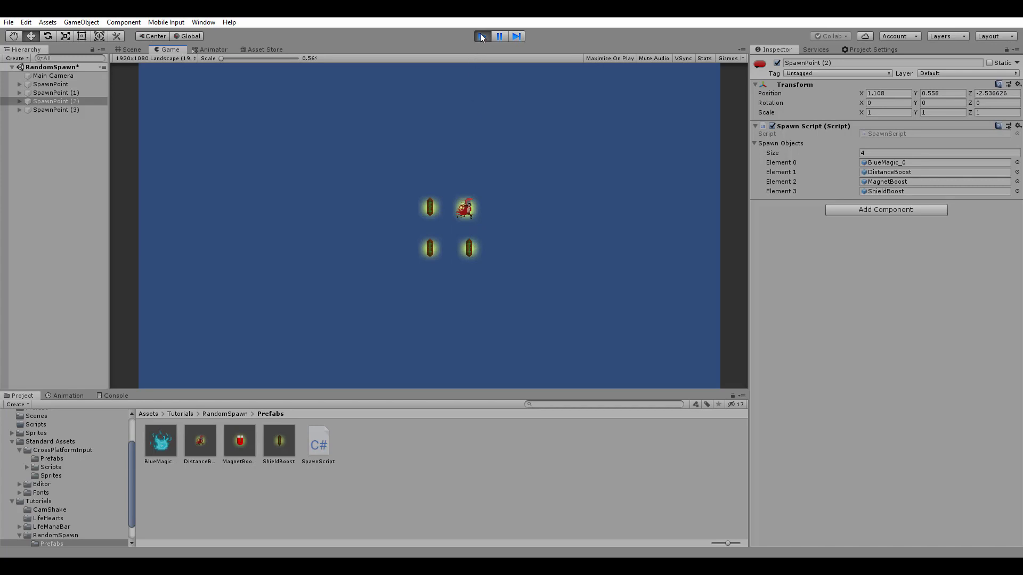
left_click(481, 35)
type("3")
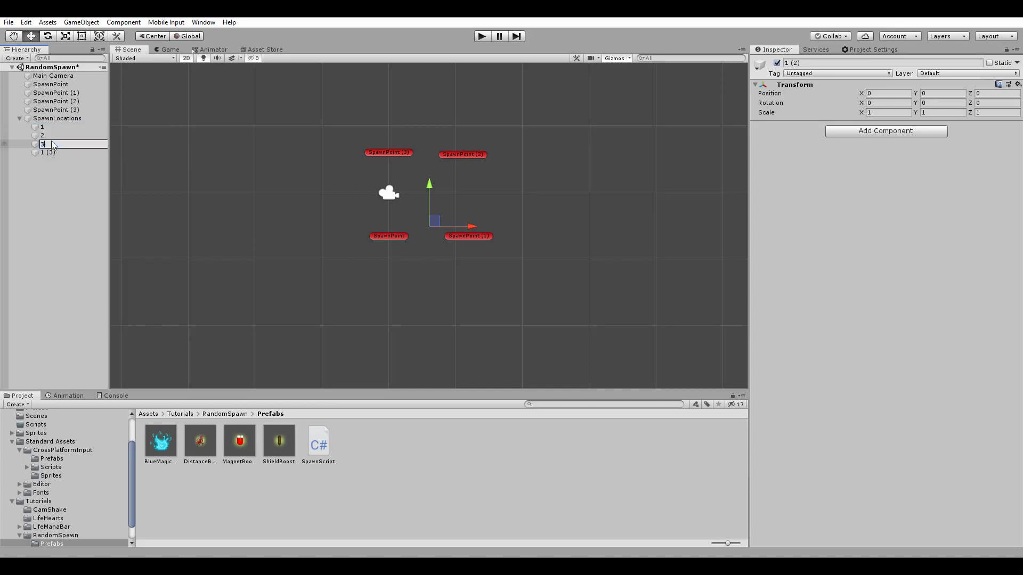
Remove SpawnPoint copies (1)-(3) and select the remaining SpawnPoint
left_click(761, 63)
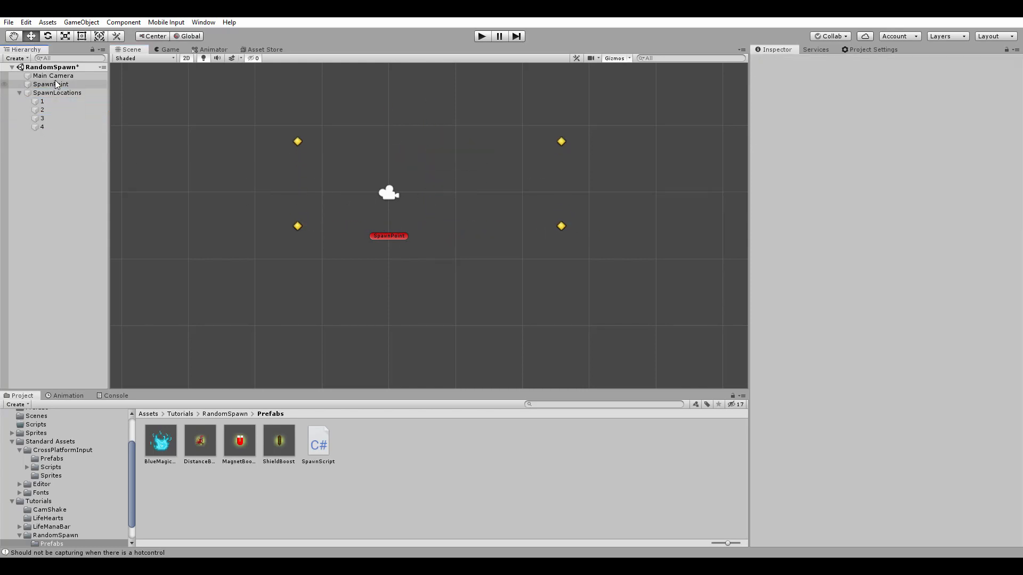
left_click(50, 84)
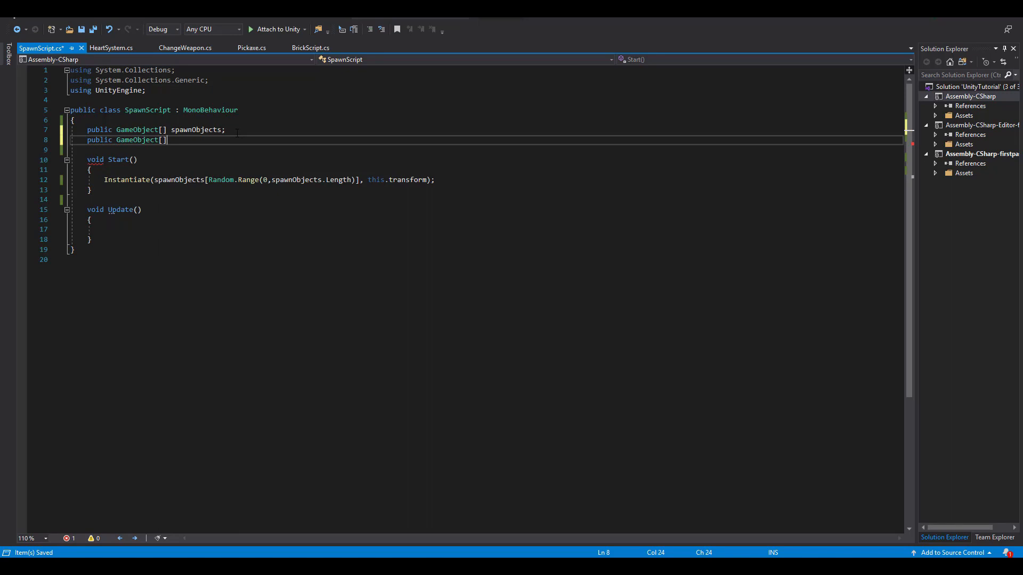
Add 'public Transform[] spawnLocations;' and instantiate at spawnLocations[Random.Range(0, spawnLocations.Length)]
type("Transfor")
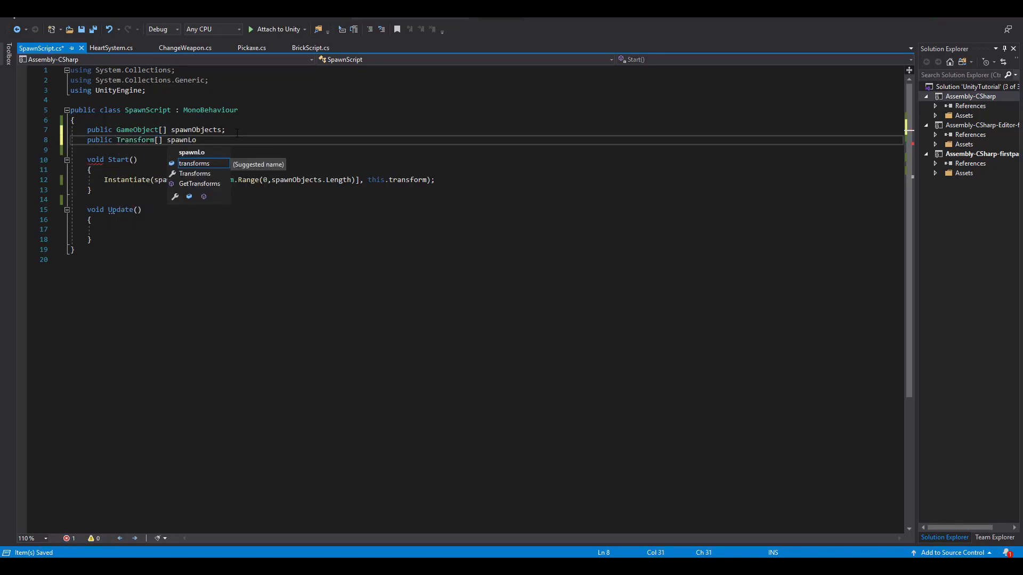
type("cations;")
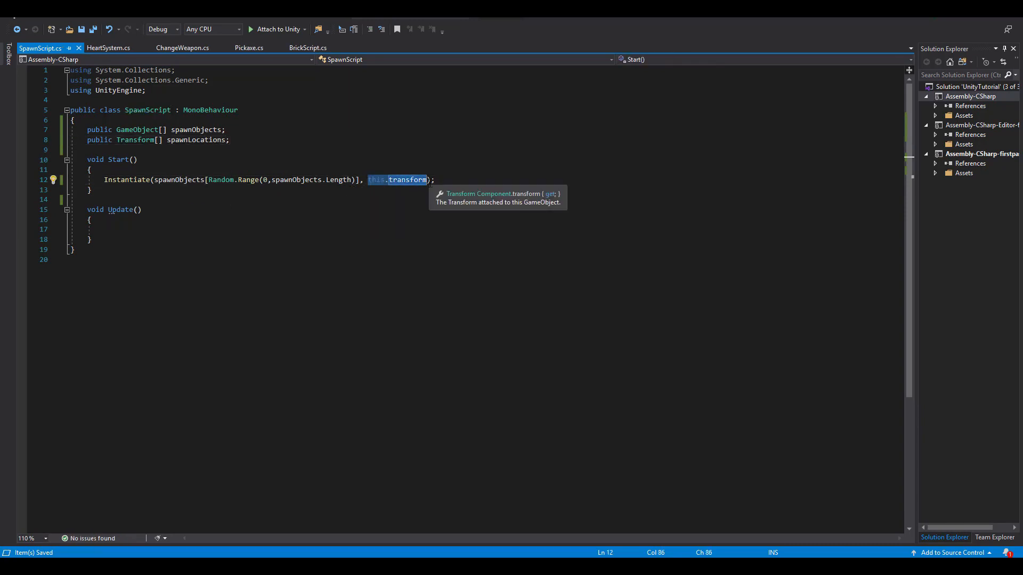
type("spawnLocations[")
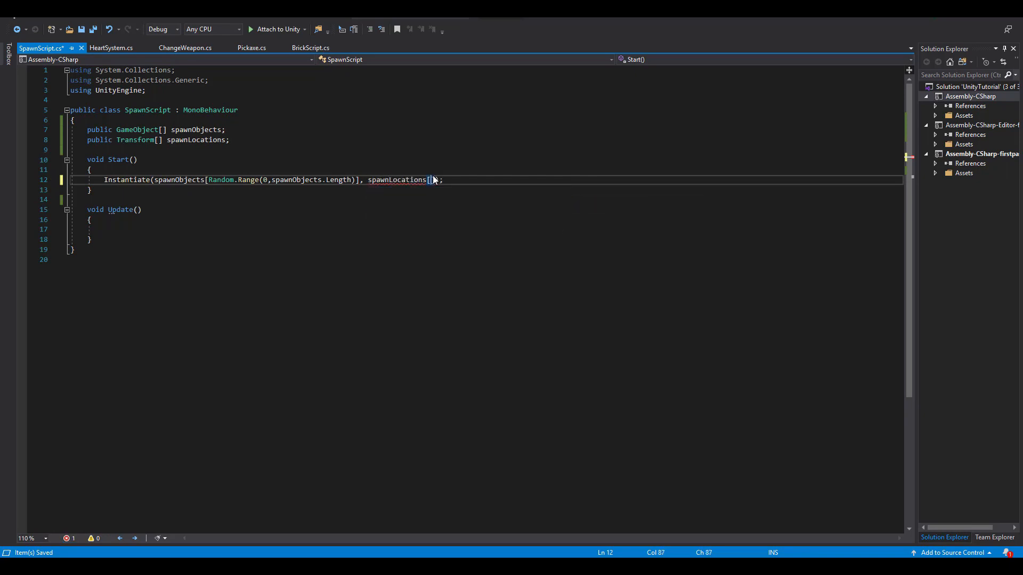
type("Random.Range(0,")
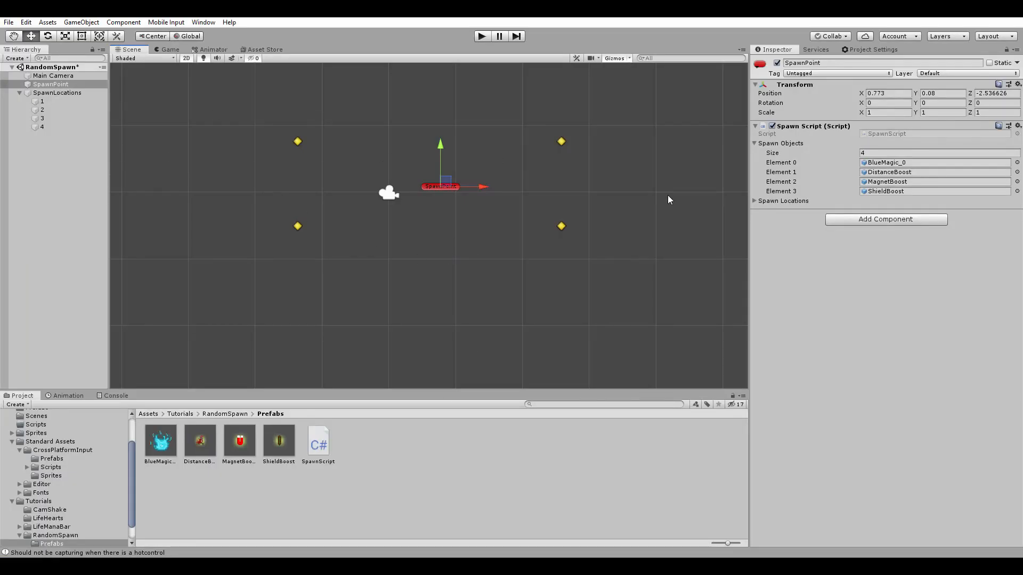
Fill Spawn Locations with objects 1–4, then run and stop a test of the scene
left_click(755, 201)
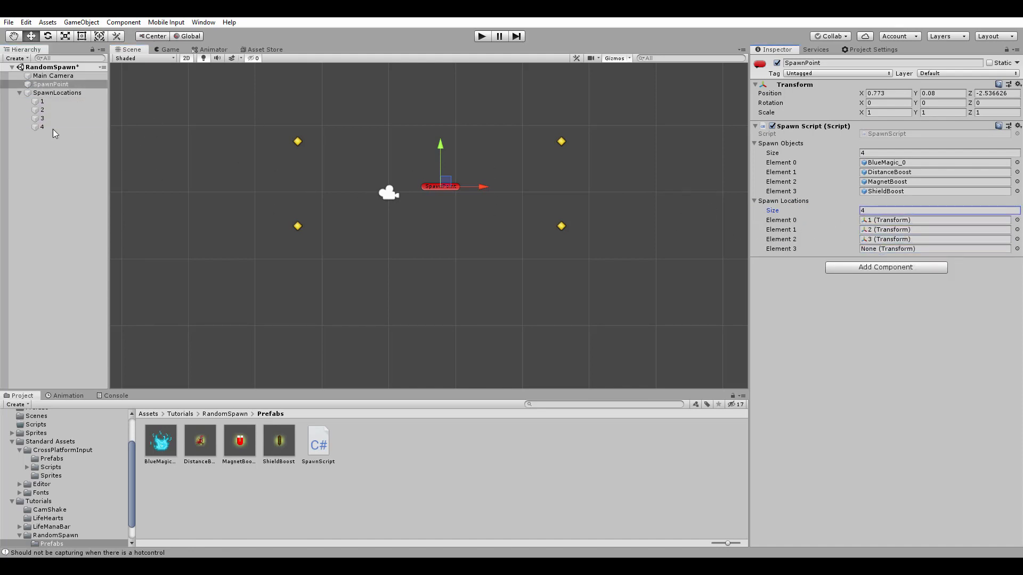
left_click_drag(42, 127, 936, 249)
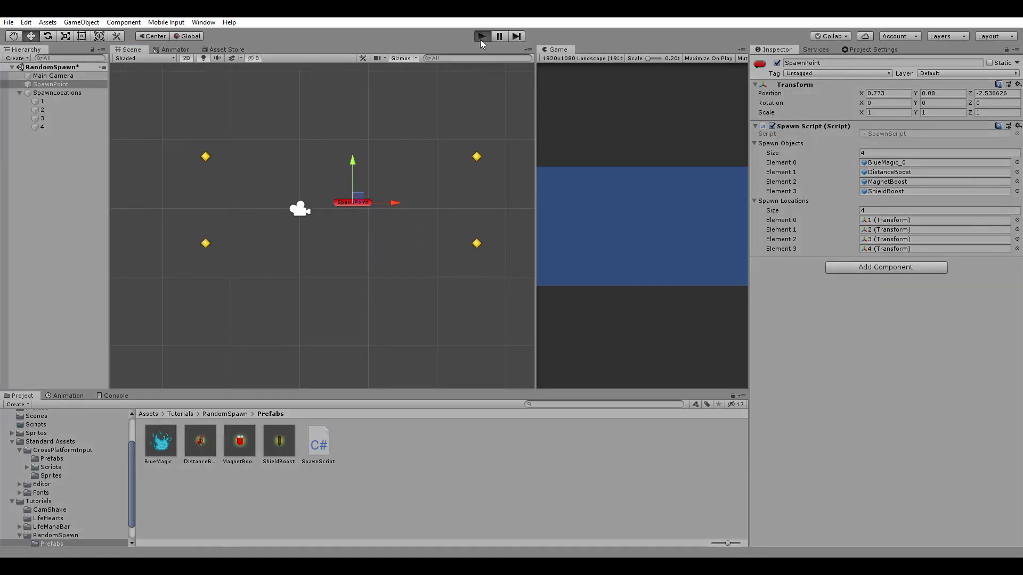
left_click(480, 36)
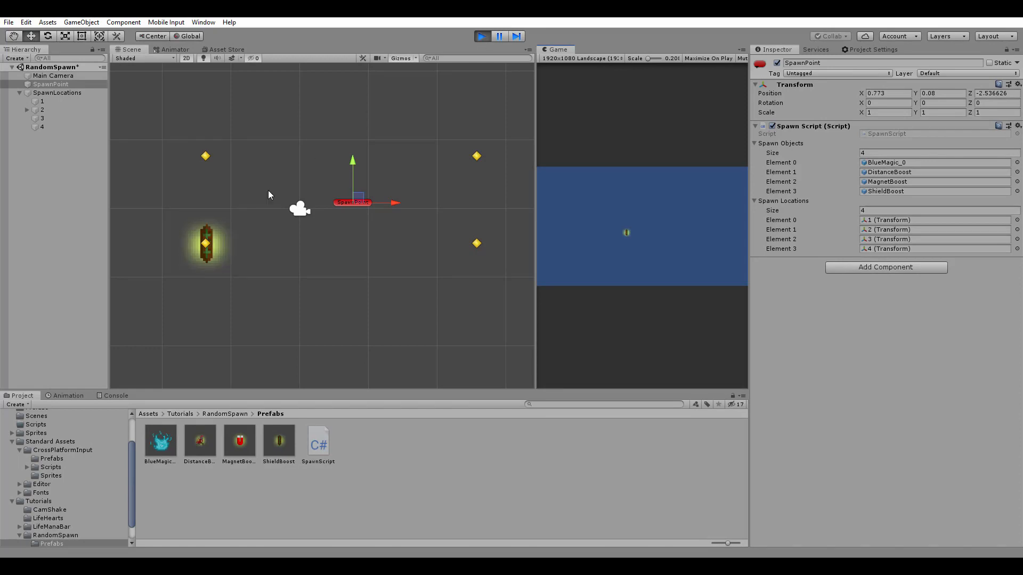
left_click(498, 36)
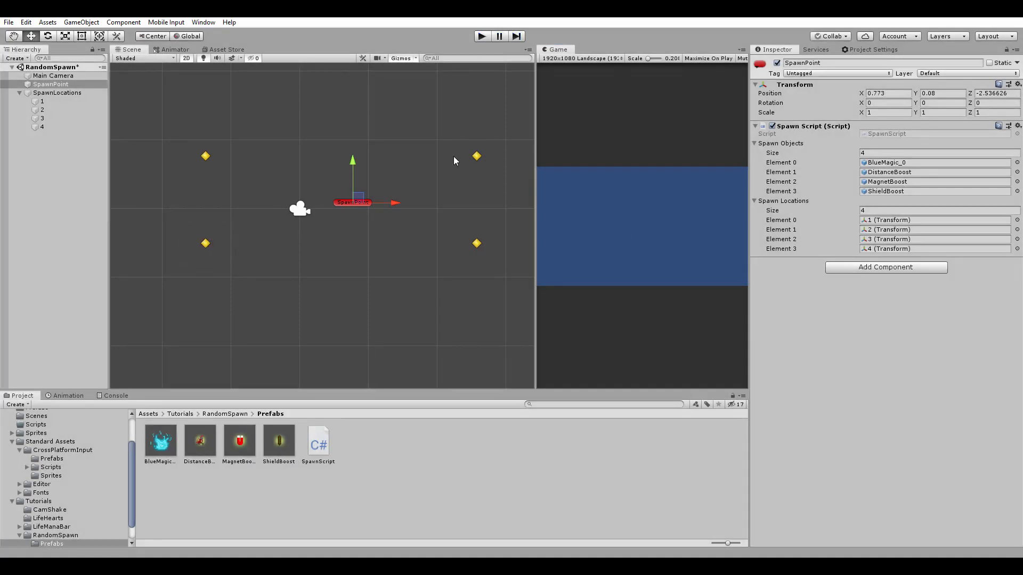
mouse_move(326, 289)
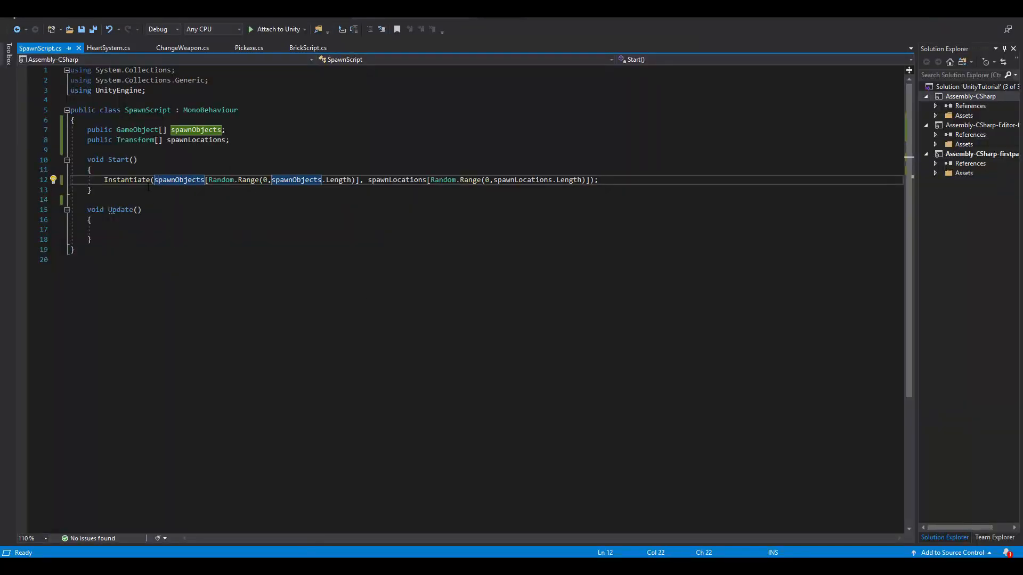
Wrap the Instantiate call in 'for (int i = 0; i < spawnLocations.Length; i++)'
type("for (")
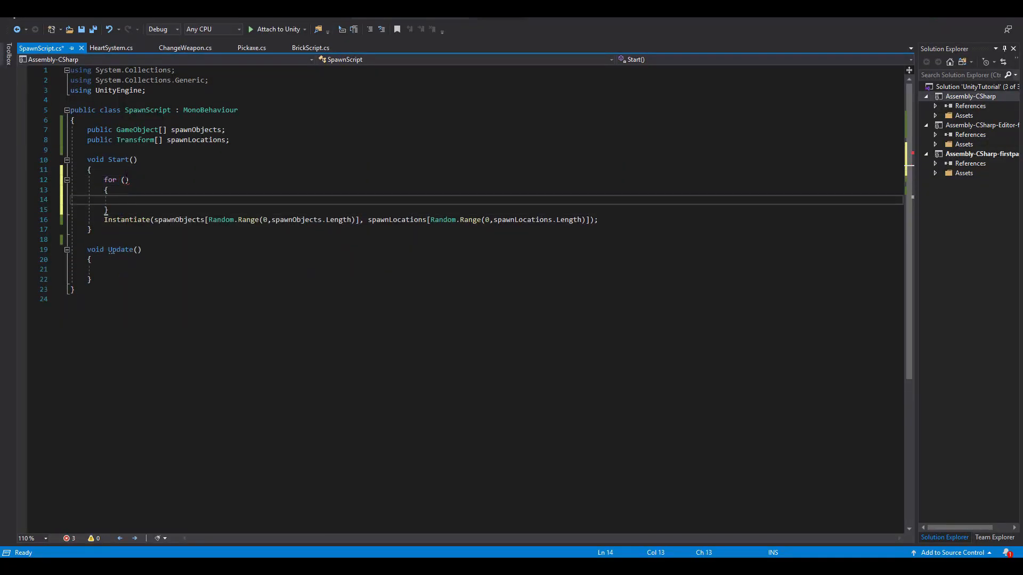
type("int i")
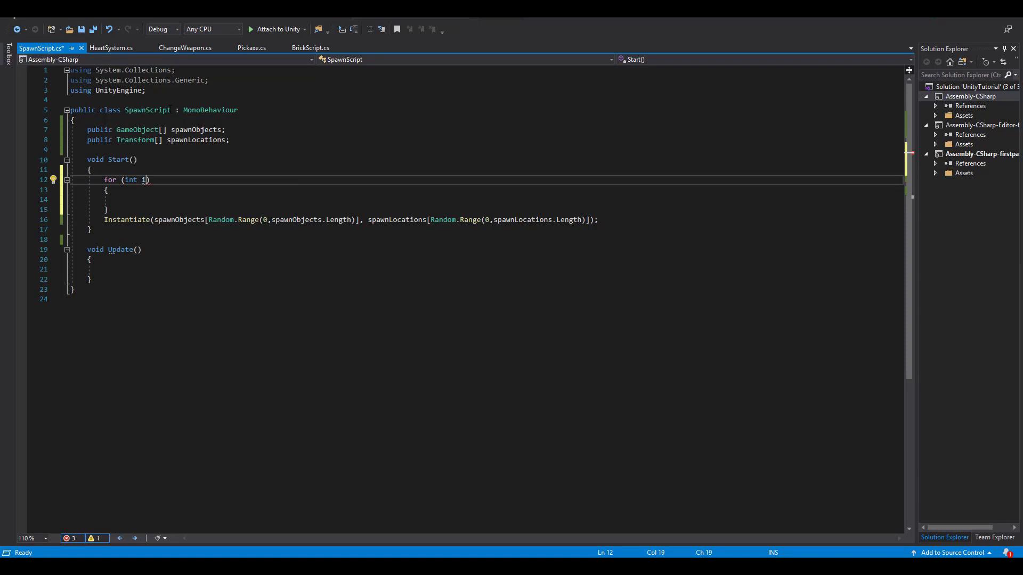
type("= 0; i < spawn")
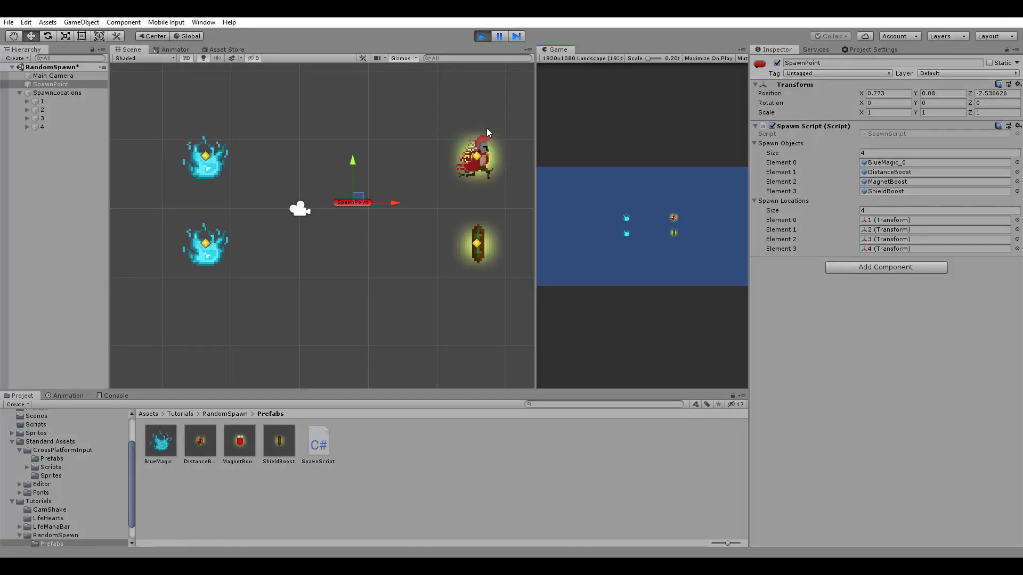
Stop the test, rerun the scene to compare the spawned power-ups, then stop
left_click(482, 35)
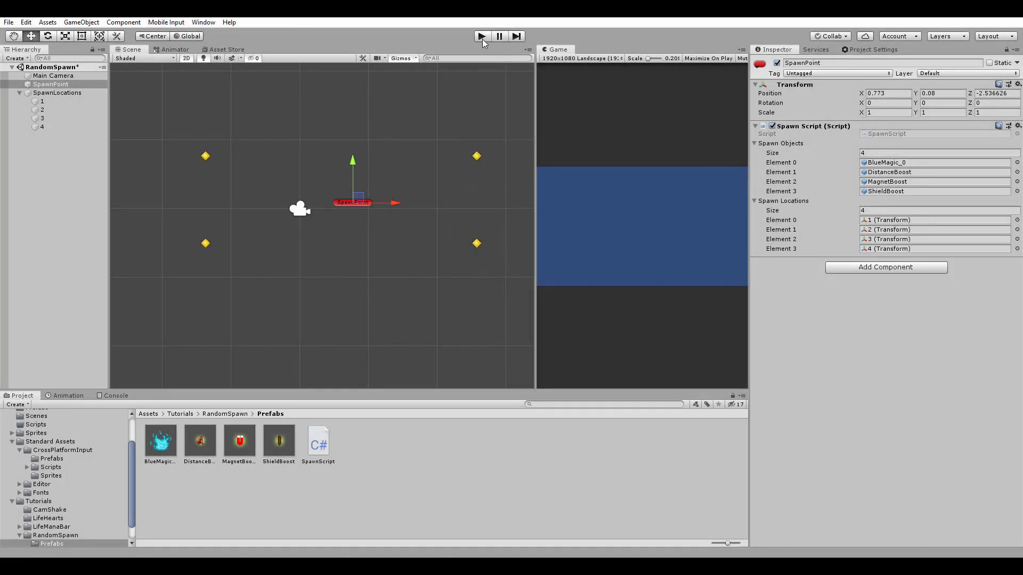
left_click(480, 35)
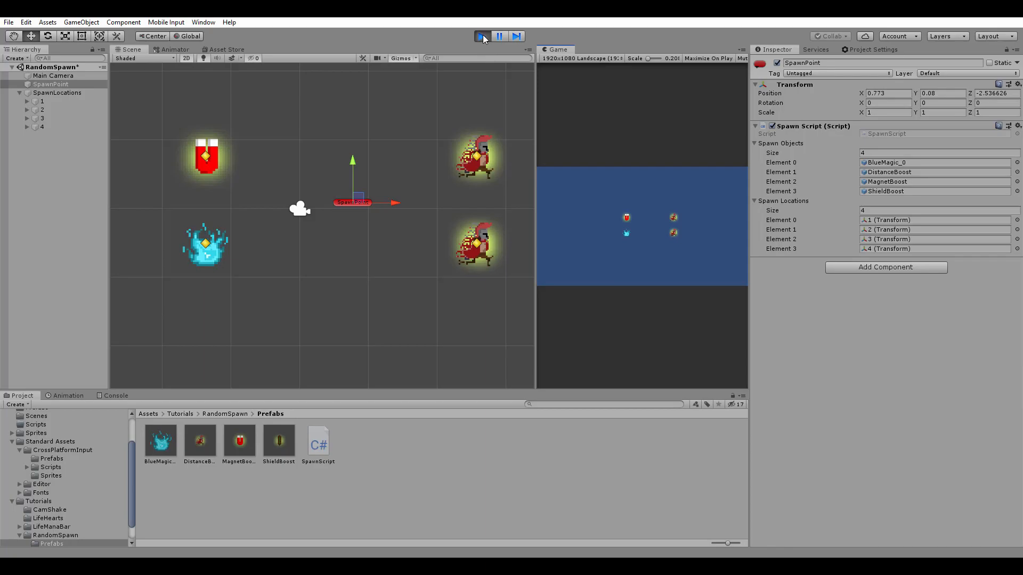
left_click(481, 36)
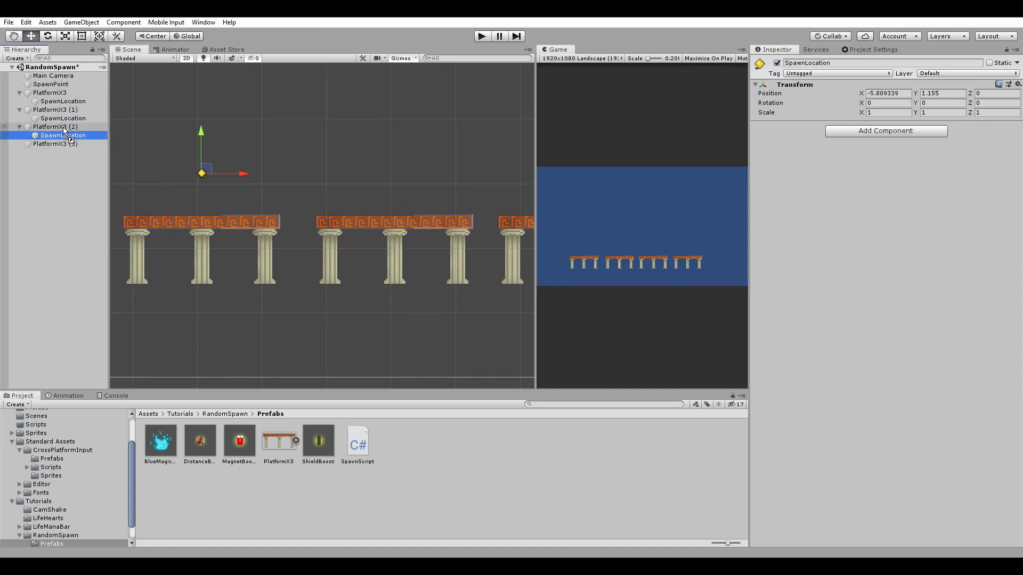
Check the third platform's SpawnLocation child, then select the leftmost PlatformX3 holding the SpawnScript
left_click(1008, 85)
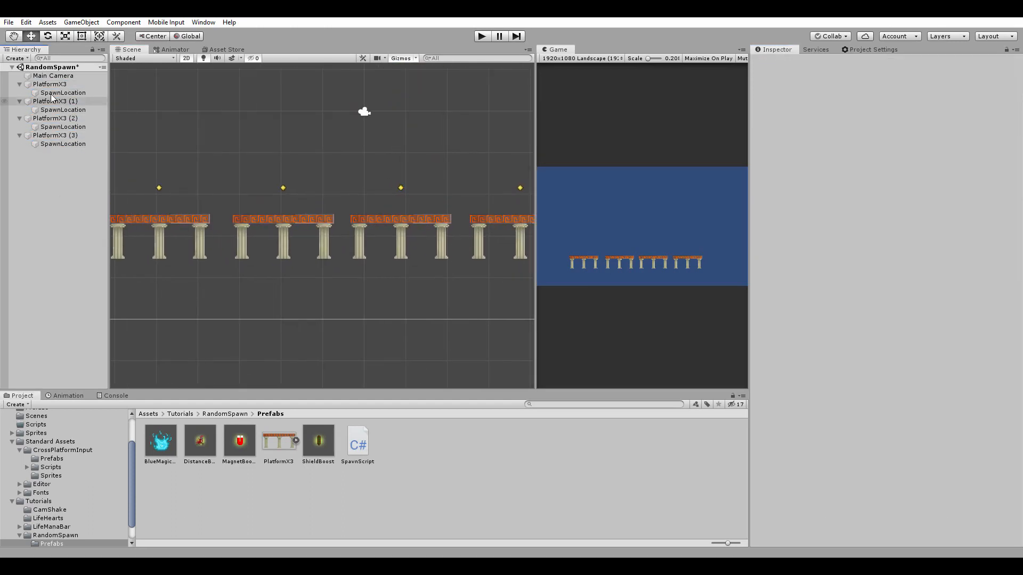
left_click(55, 118)
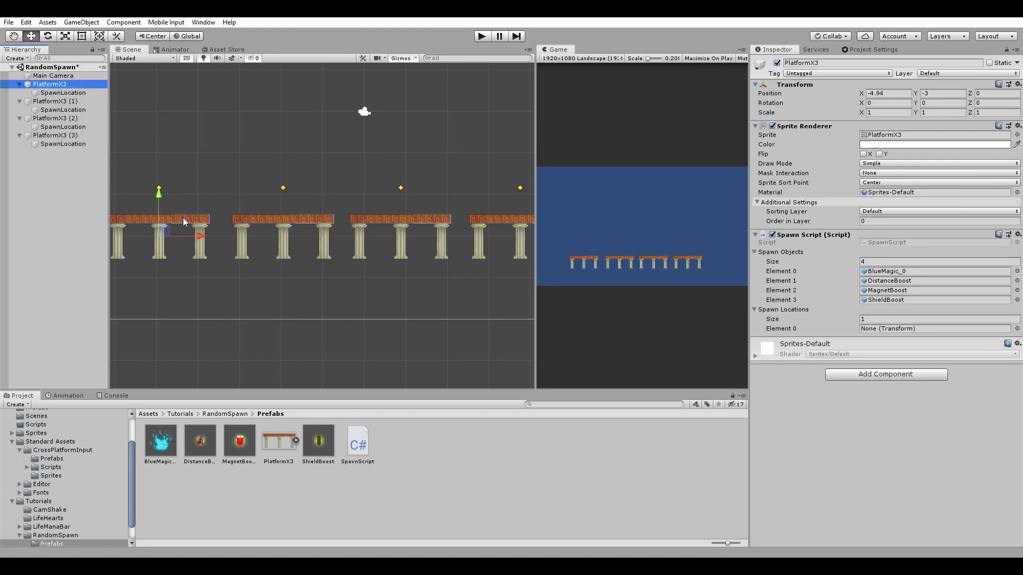
left_click(54, 102)
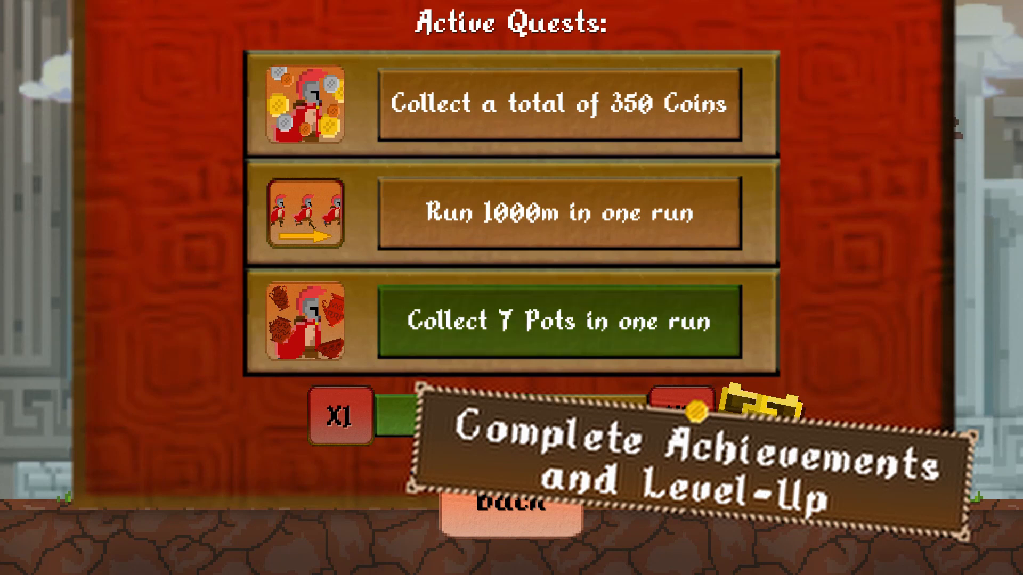
Leave the Active Quests panel with Back and resume the Spartap run
left_click(513, 504)
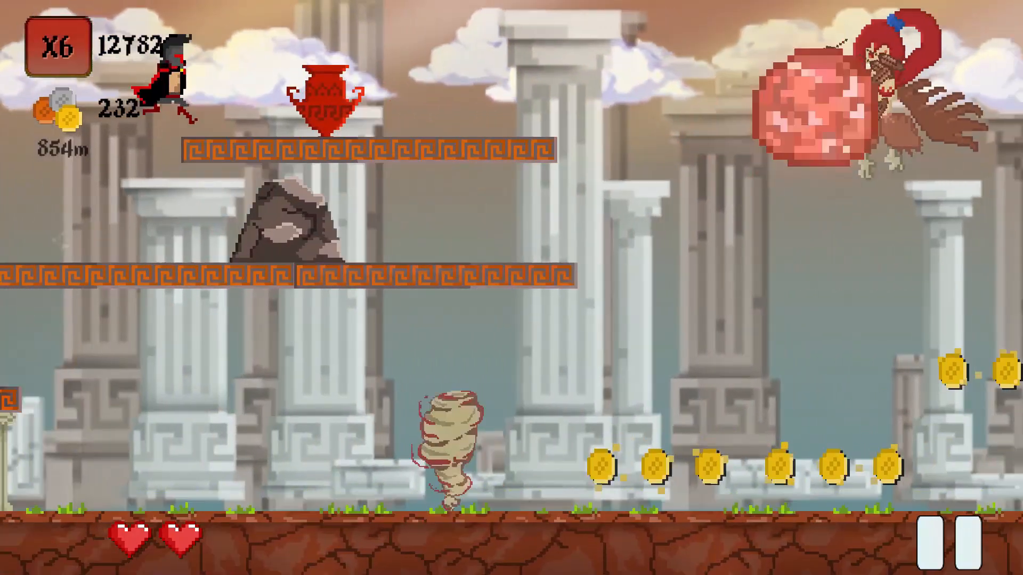